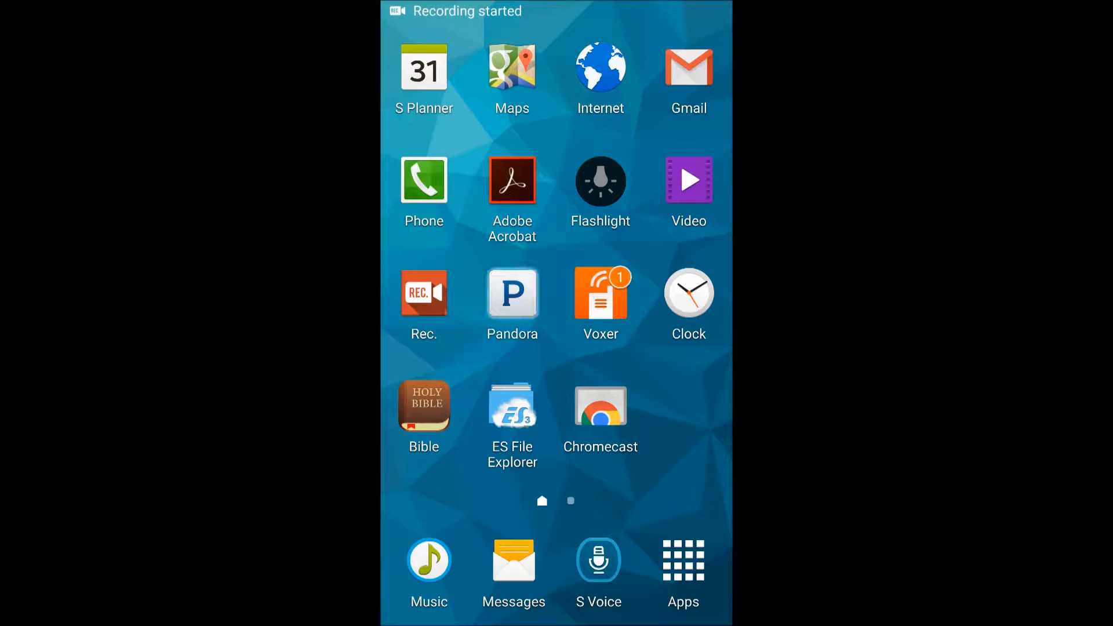
- Launch Voxer from the home screen to view its chats list
left_click(512, 292)
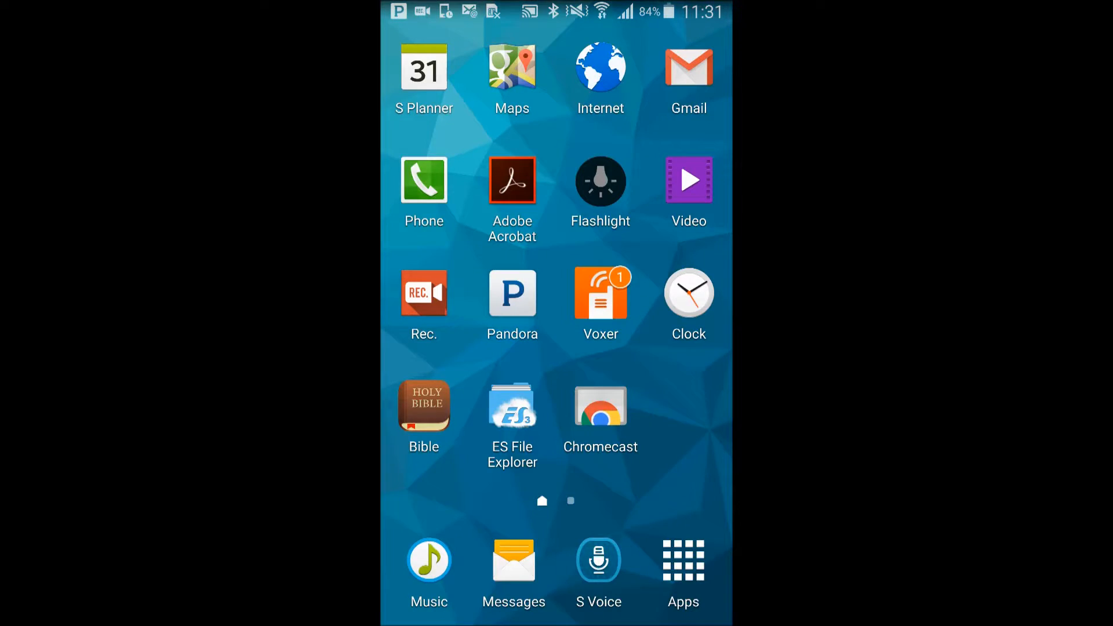
left_click(600, 293)
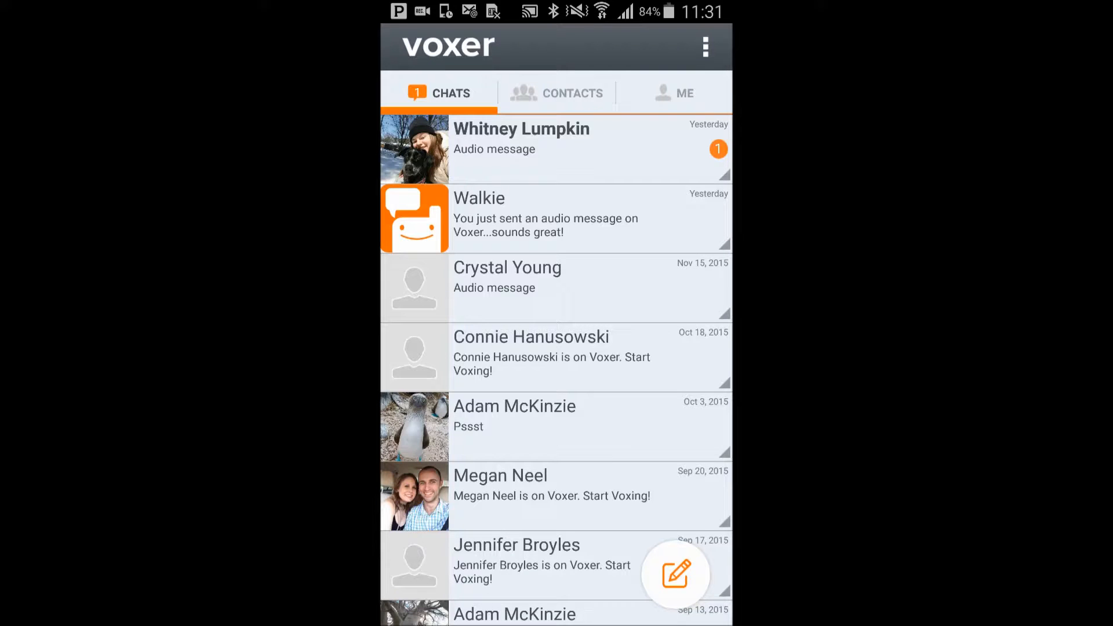
- Leave Voxer and enter a two-minute timer in Samsung Clock
key("home")
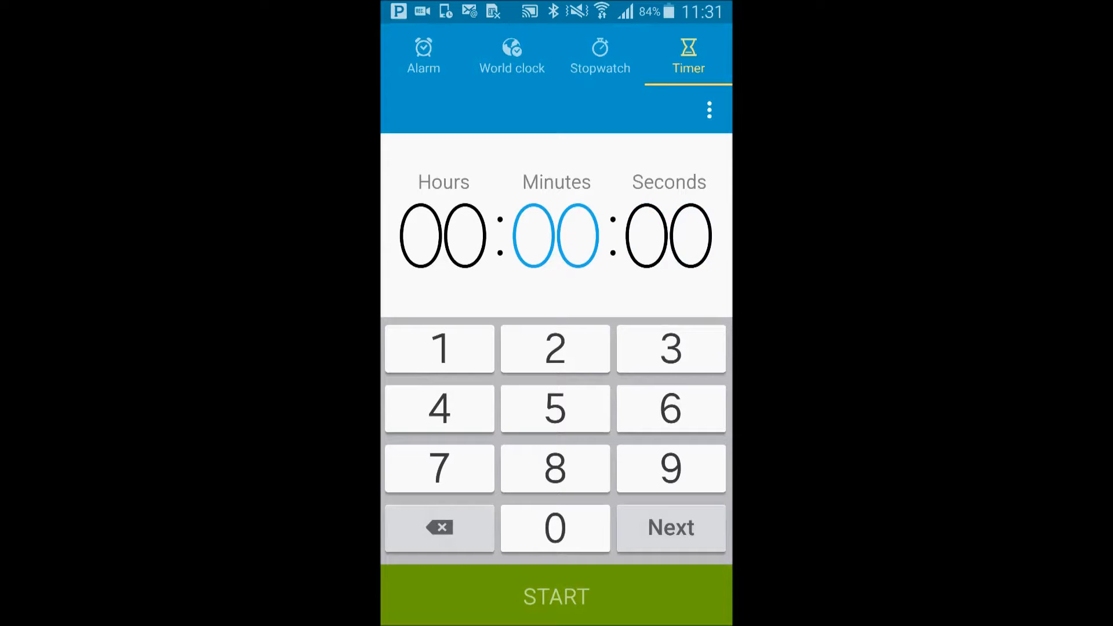
left_click(555, 348)
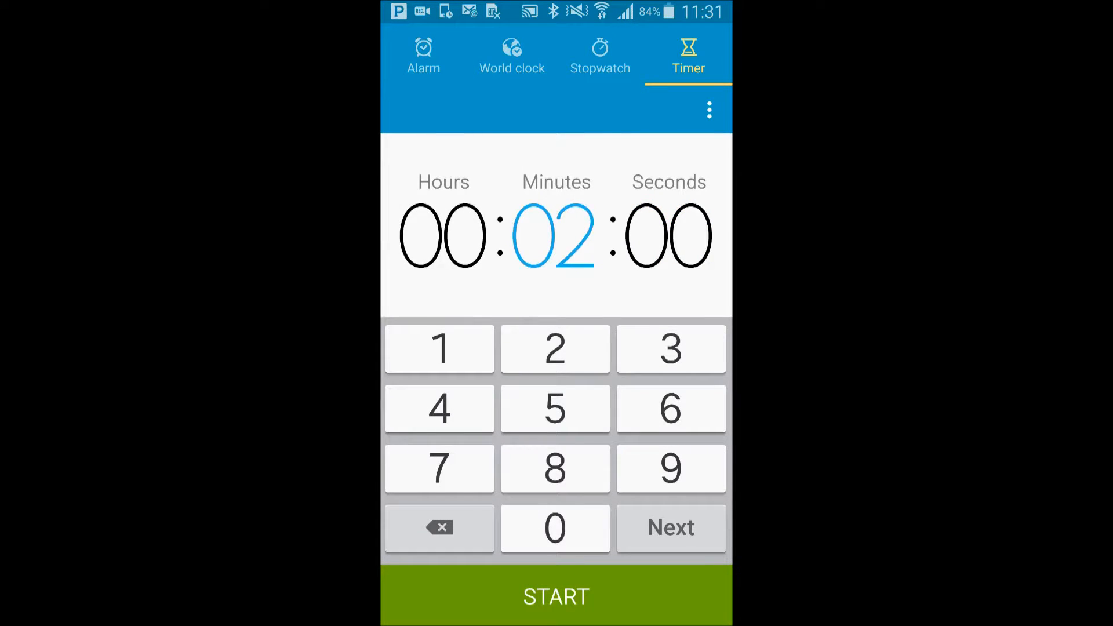
left_click(556, 597)
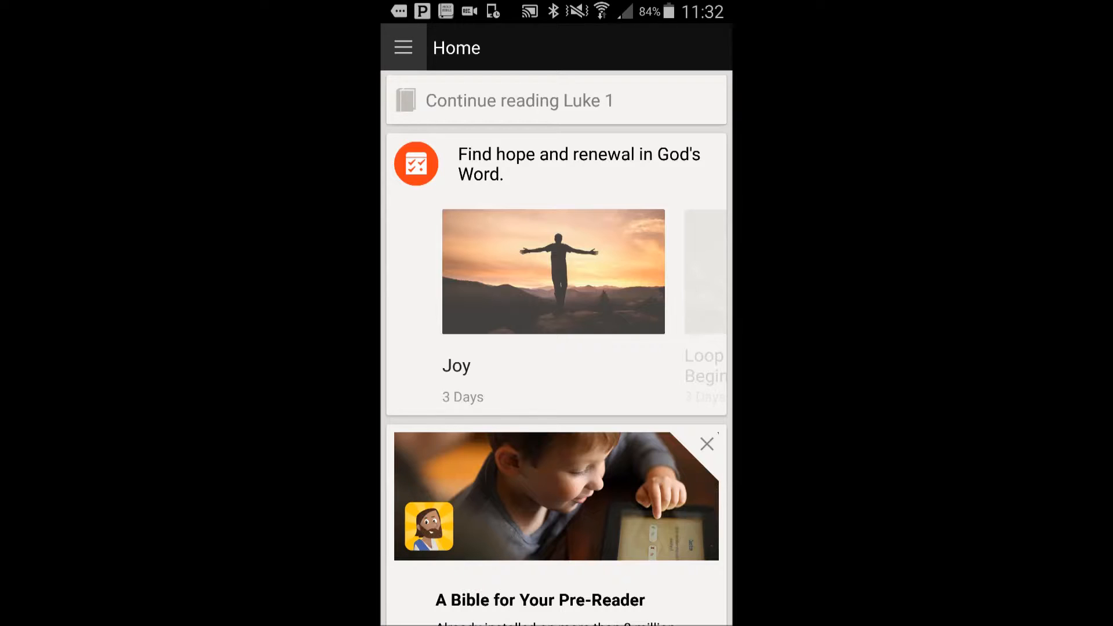
- Continue reading Luke 1 in the Bible app, then go home
left_click(402, 47)
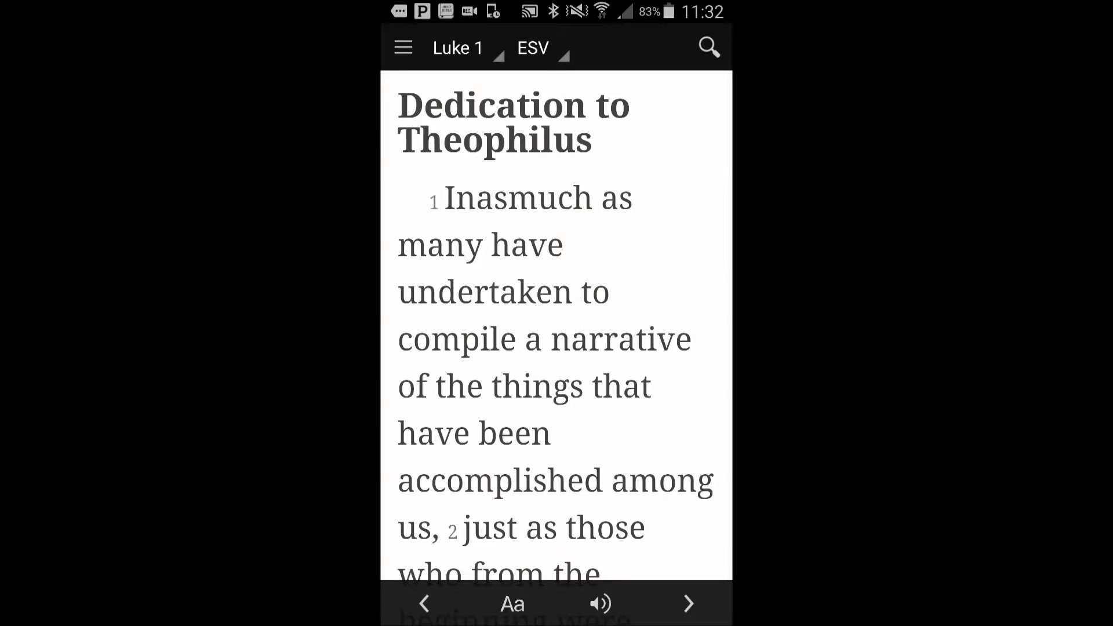
key("home")
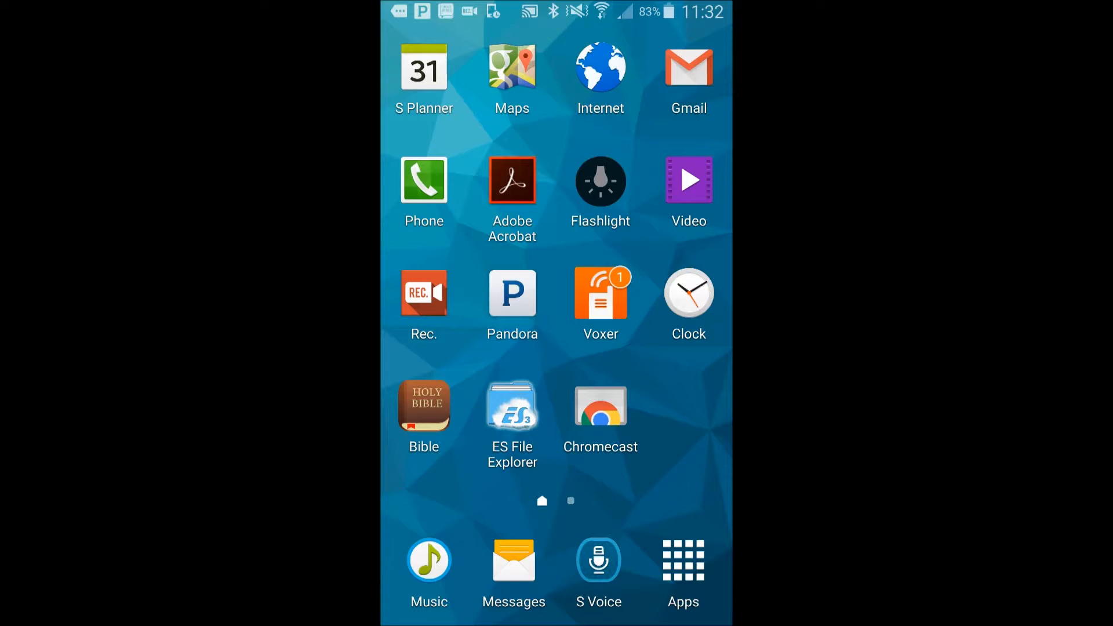
- Open the Chromecast app from the home screen icon
left_click(512, 405)
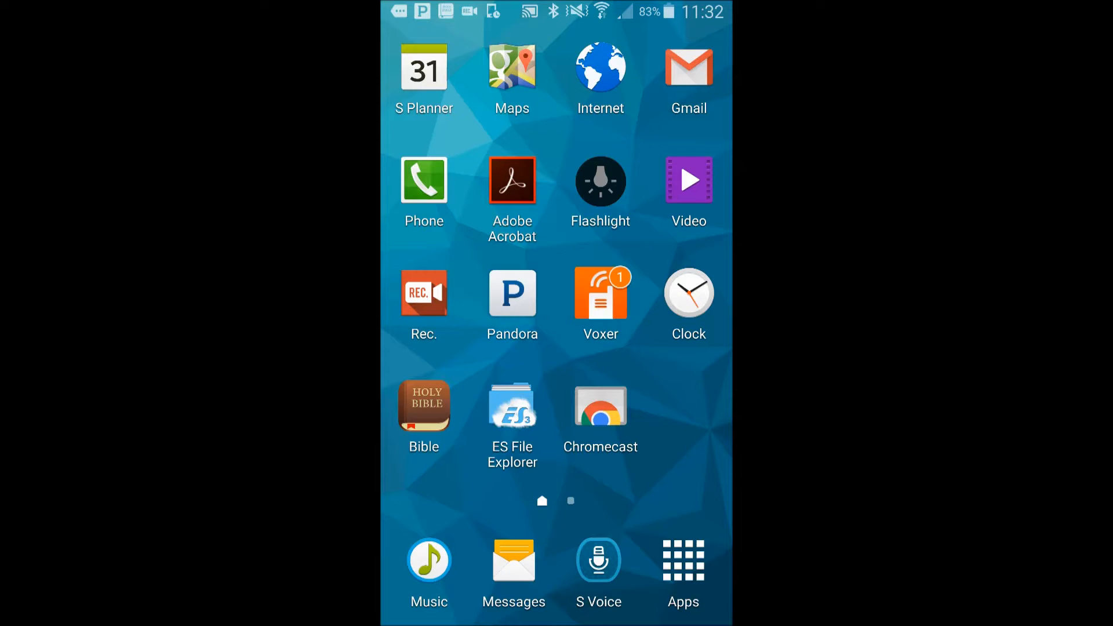
left_click(599, 408)
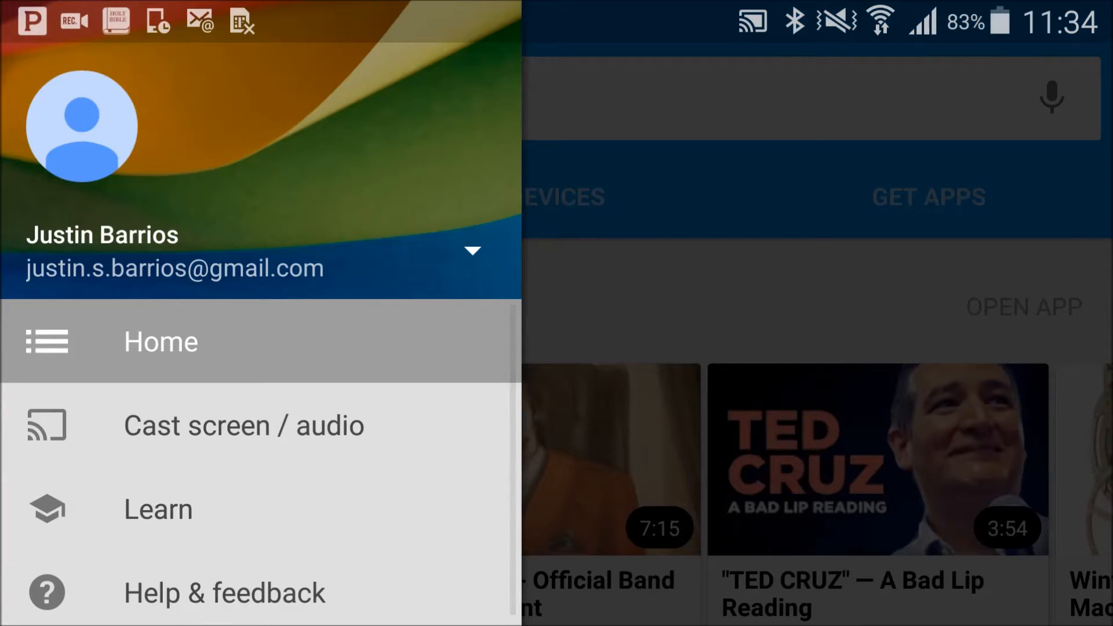
- Start casting the phone screen, then return to Pandora's Hillsong Kids Radio
left_click(241, 424)
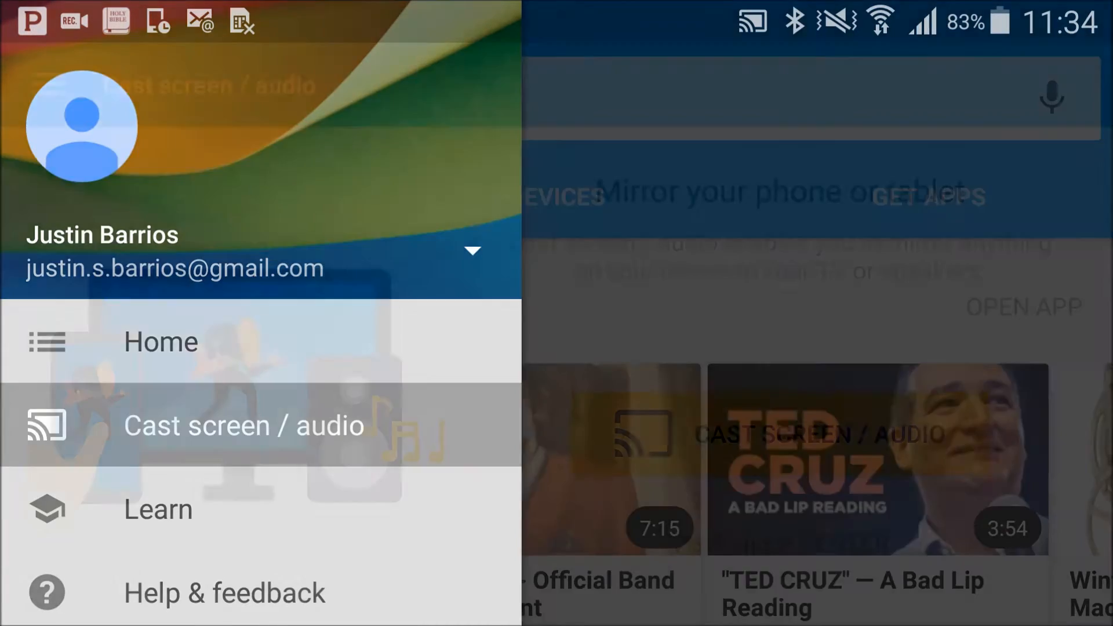
left_click(243, 425)
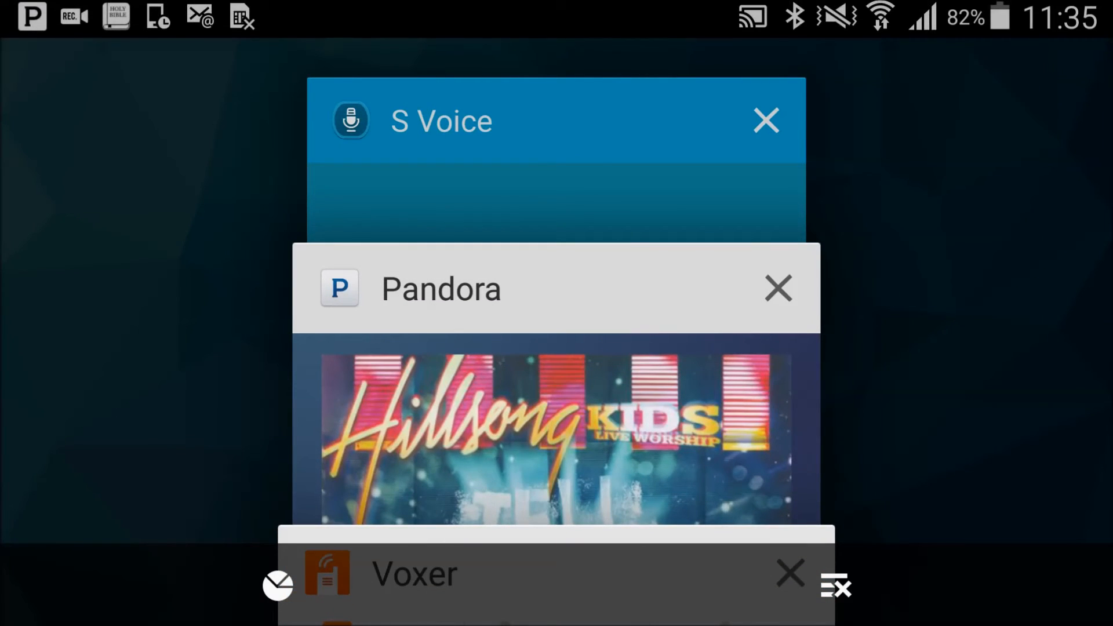
left_click(440, 287)
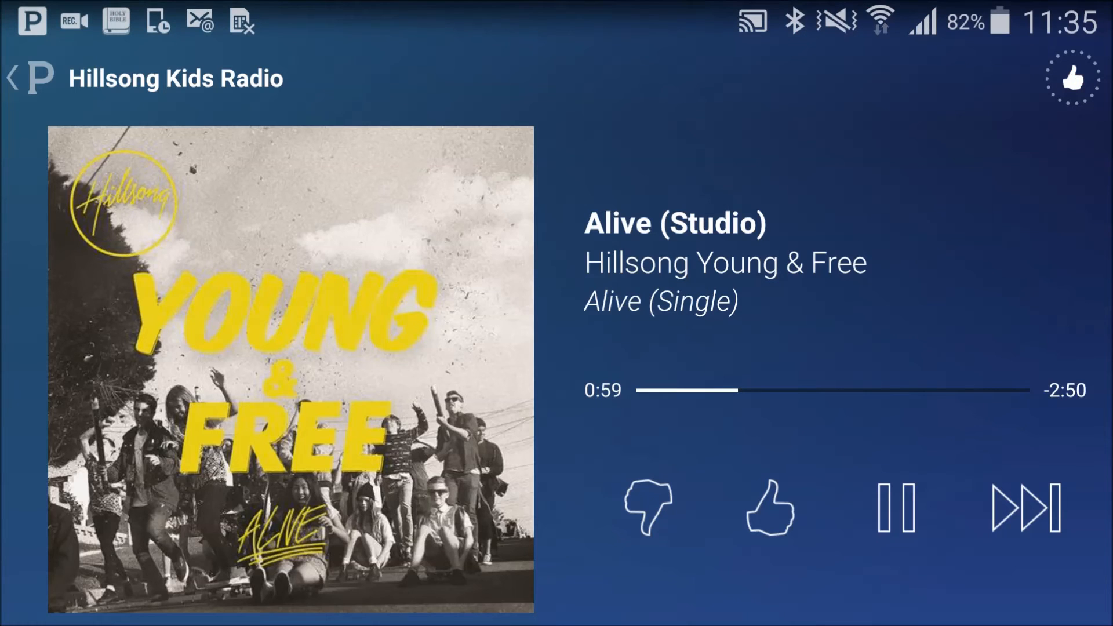